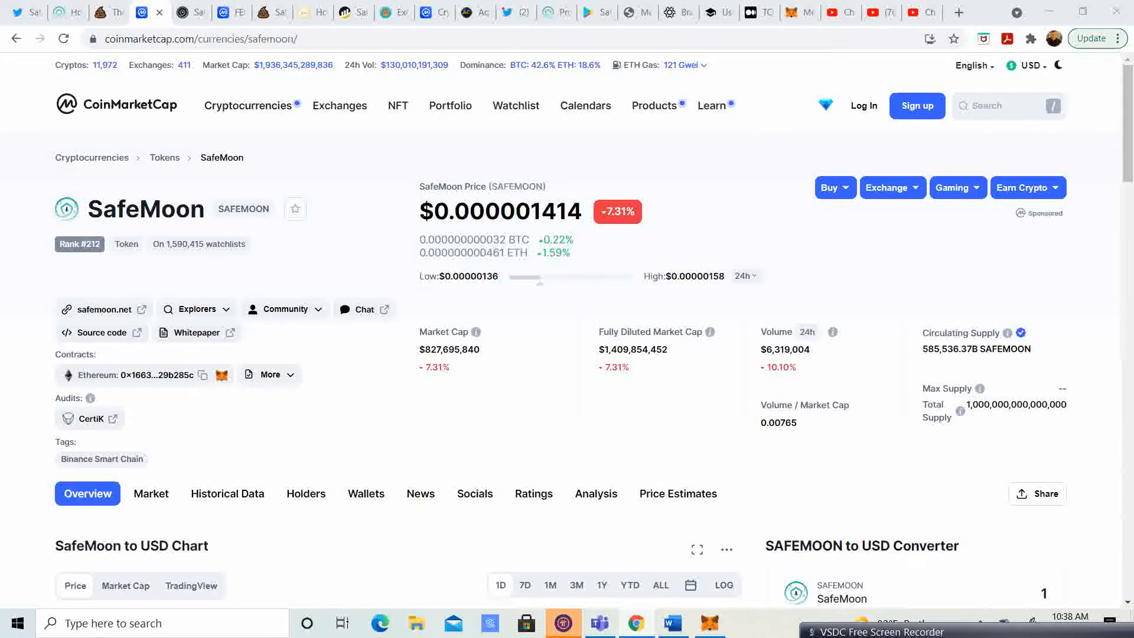
# Scroll down the CoinMarketCap page to SafeMoon's 1D price chart.
pyautogui.scroll(-3)
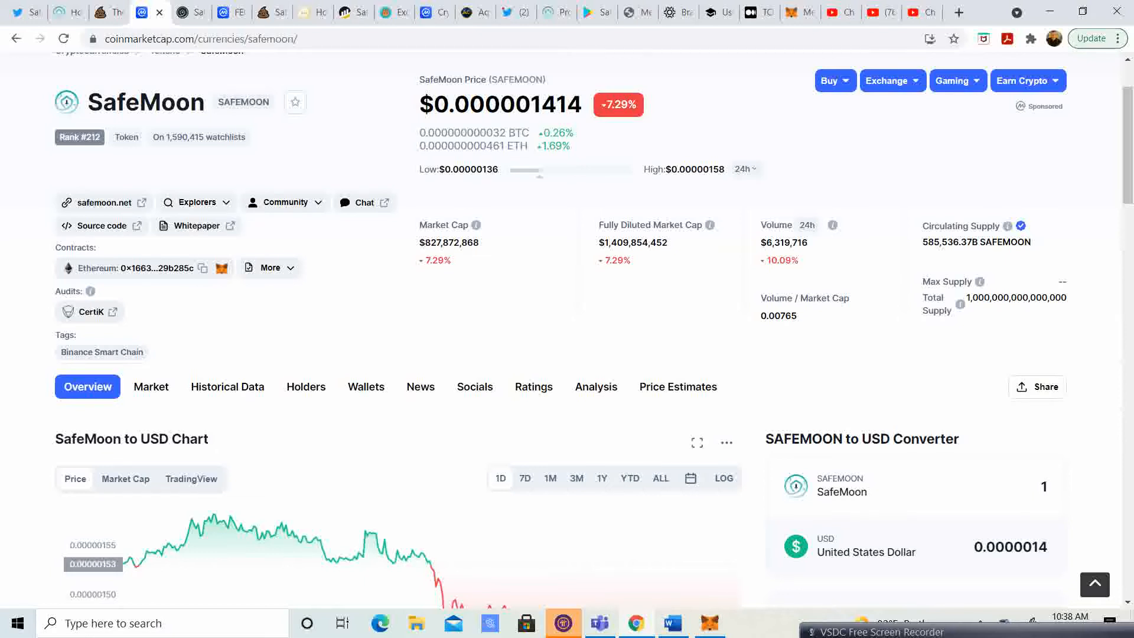
pyautogui.scroll(-3)
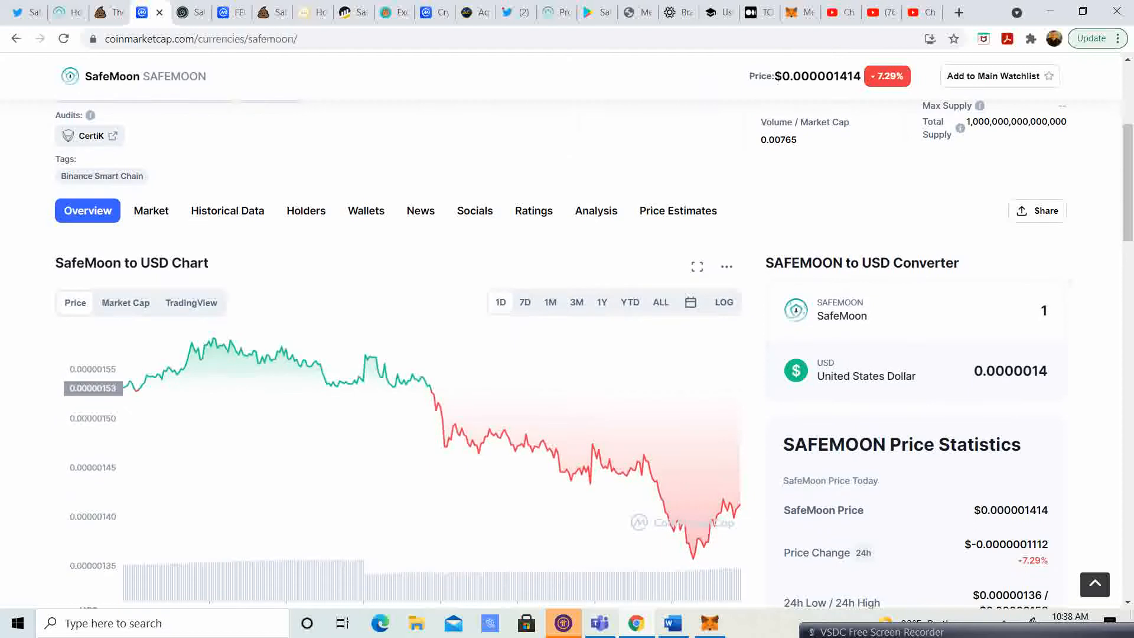
pyautogui.scroll(-3)
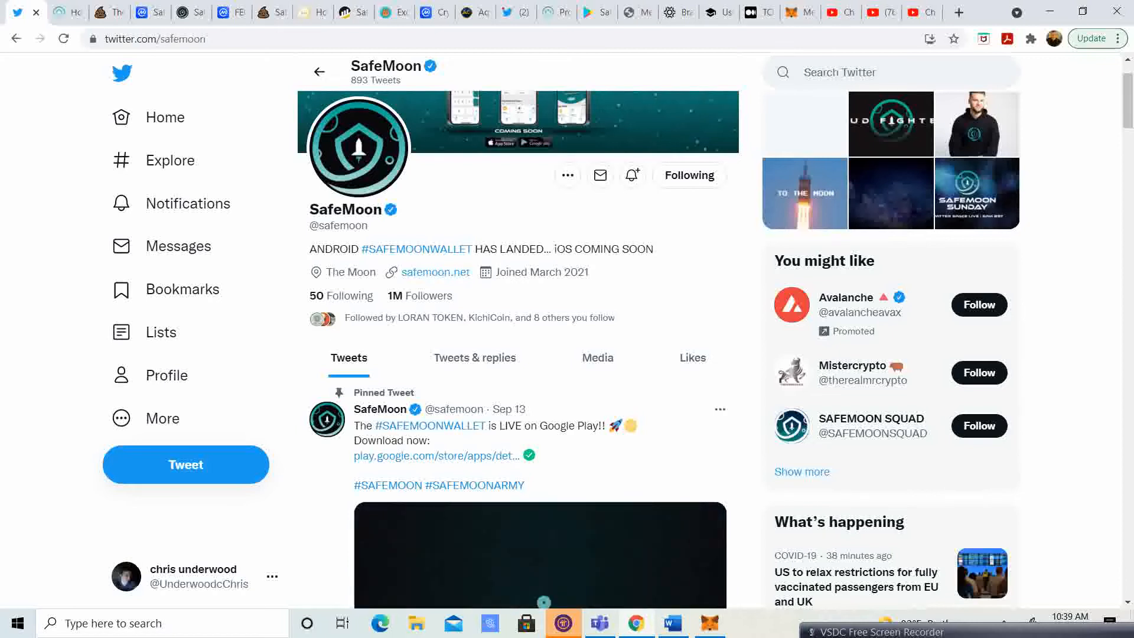
pyautogui.scroll(-3)
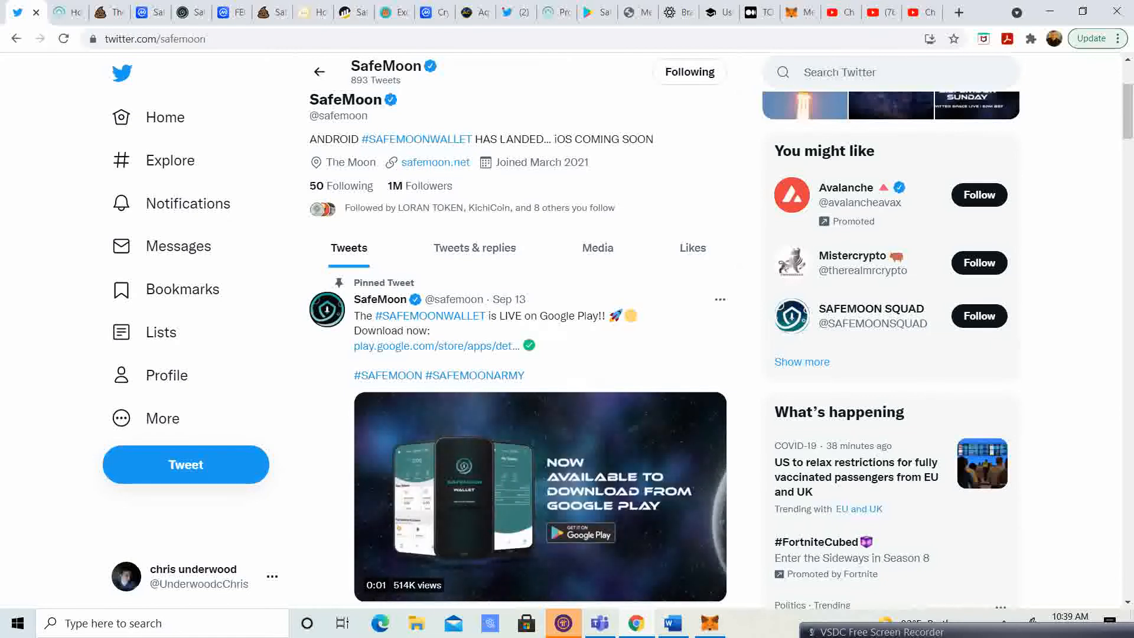
pyautogui.scroll(-3)
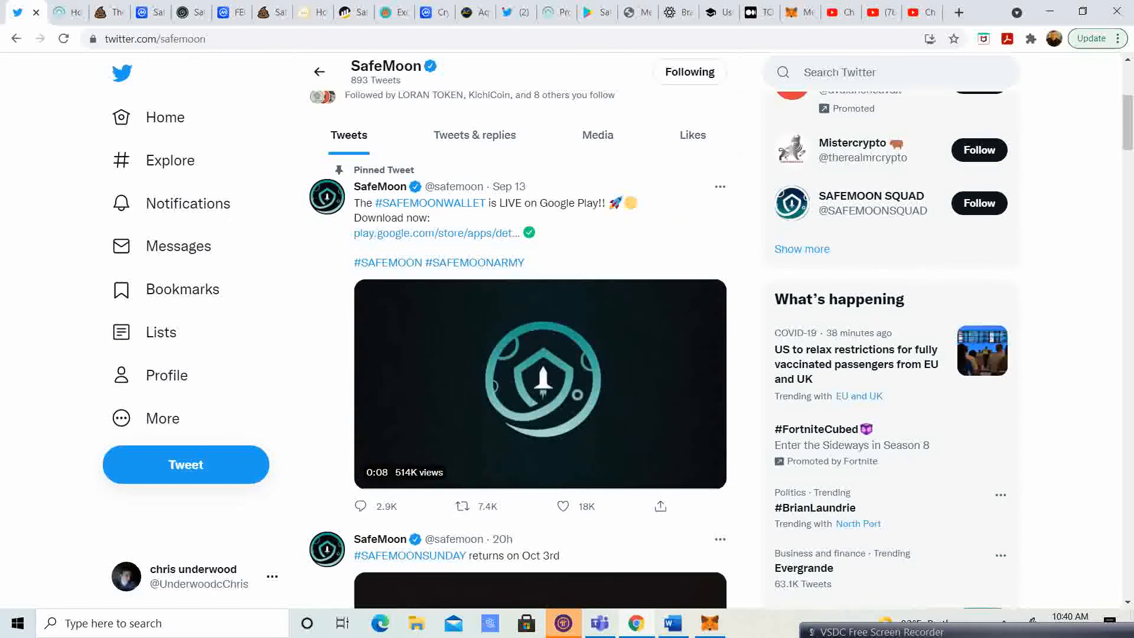
pyautogui.scroll(-3)
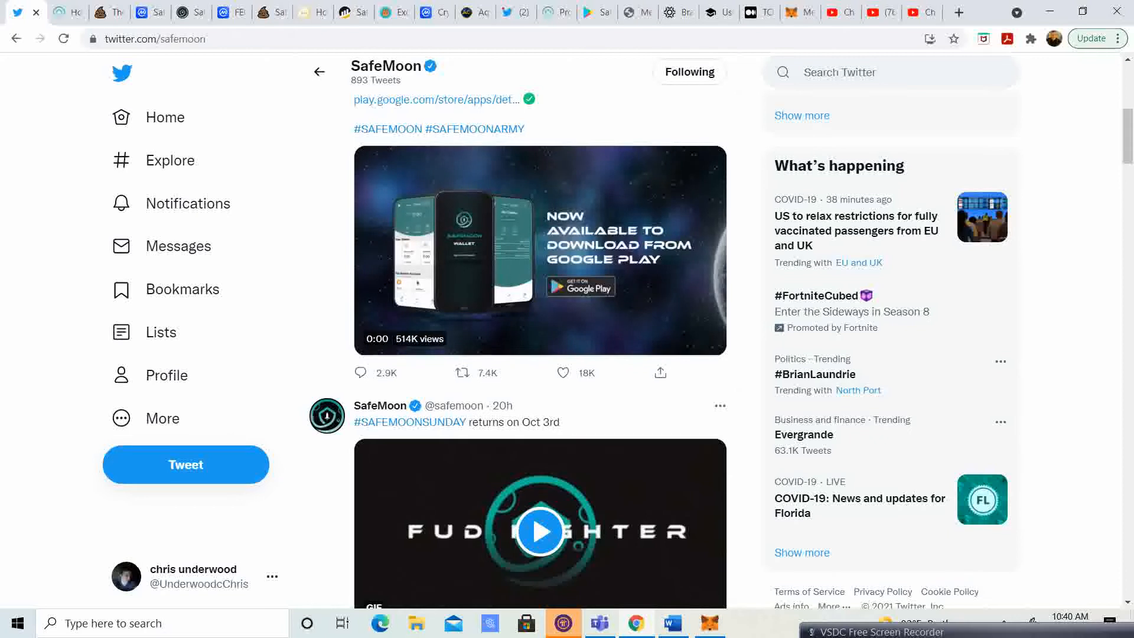
pyautogui.click(540, 249)
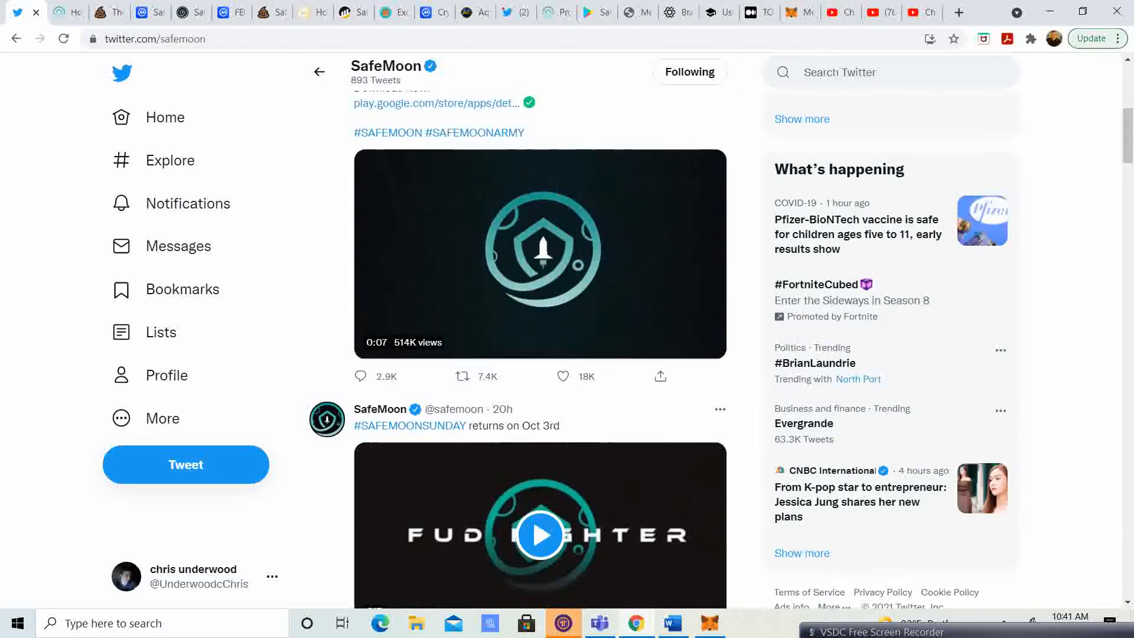
pyautogui.scroll(3)
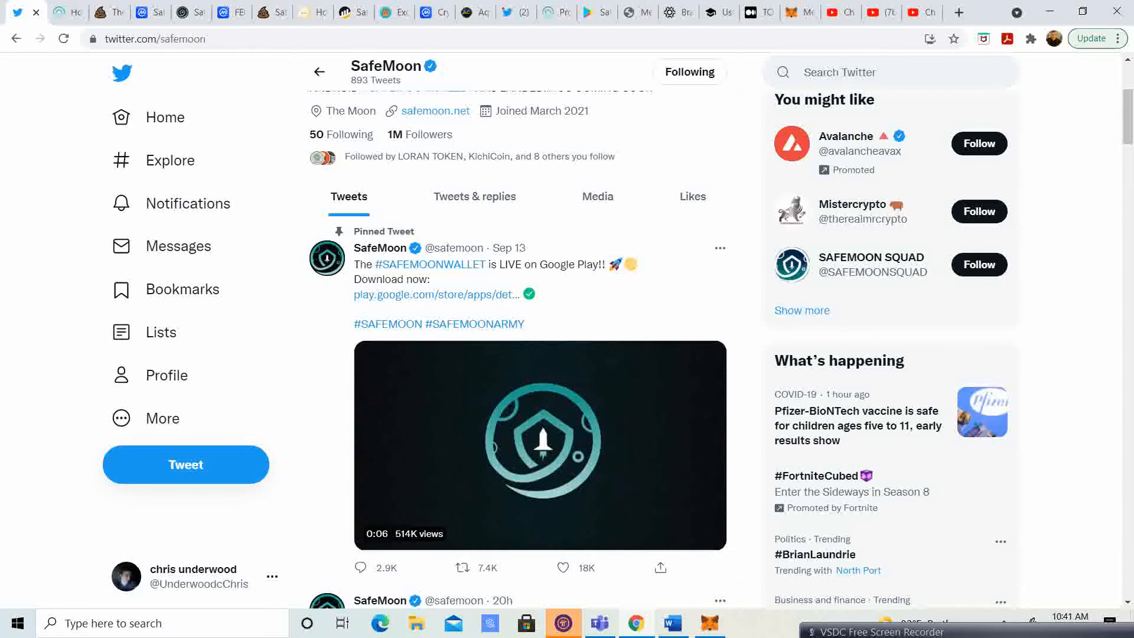
pyautogui.scroll(-3)
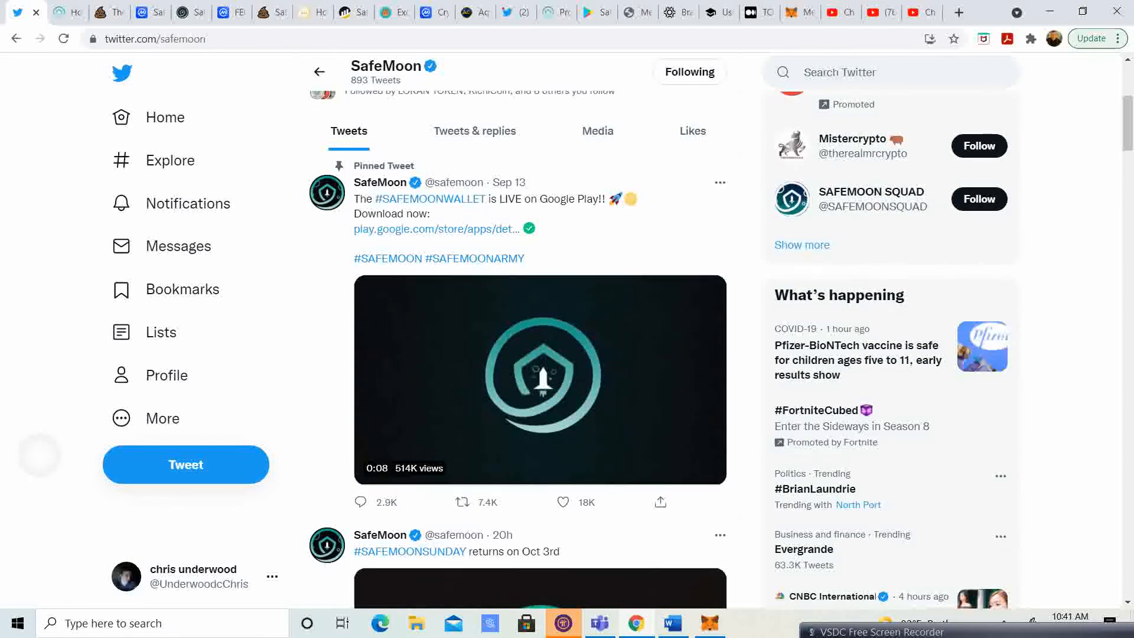
pyautogui.scroll(-3)
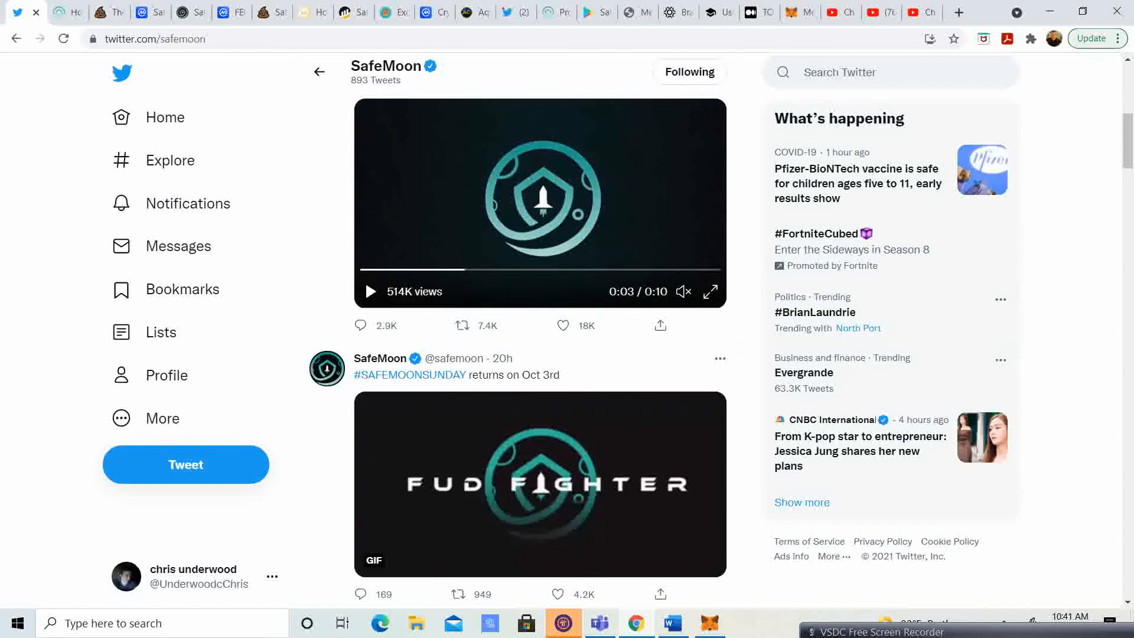
# Scroll SafeMoon's tweets down to Who to follow, then switch back to the CoinMarketCap tab.
pyautogui.scroll(-3)
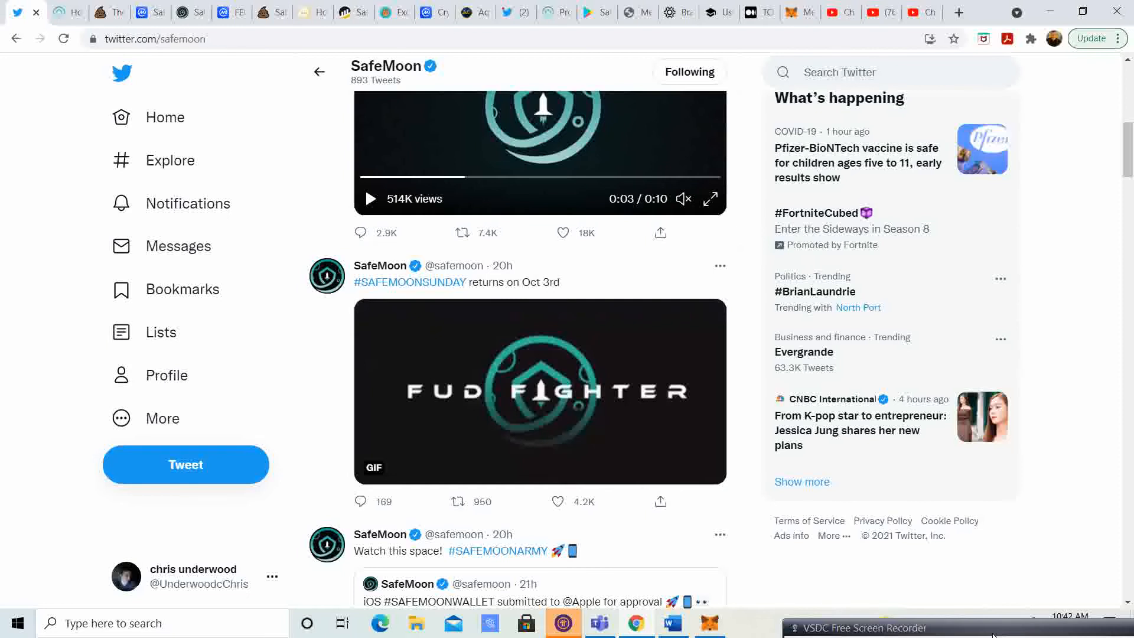
pyautogui.scroll(-3)
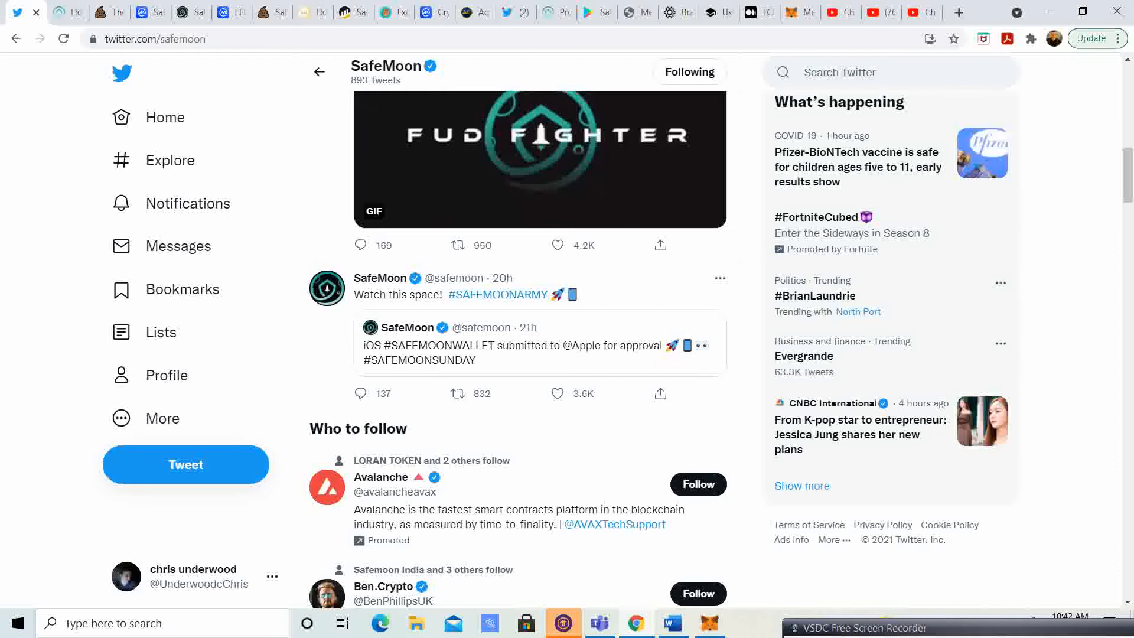
pyautogui.click(149, 12)
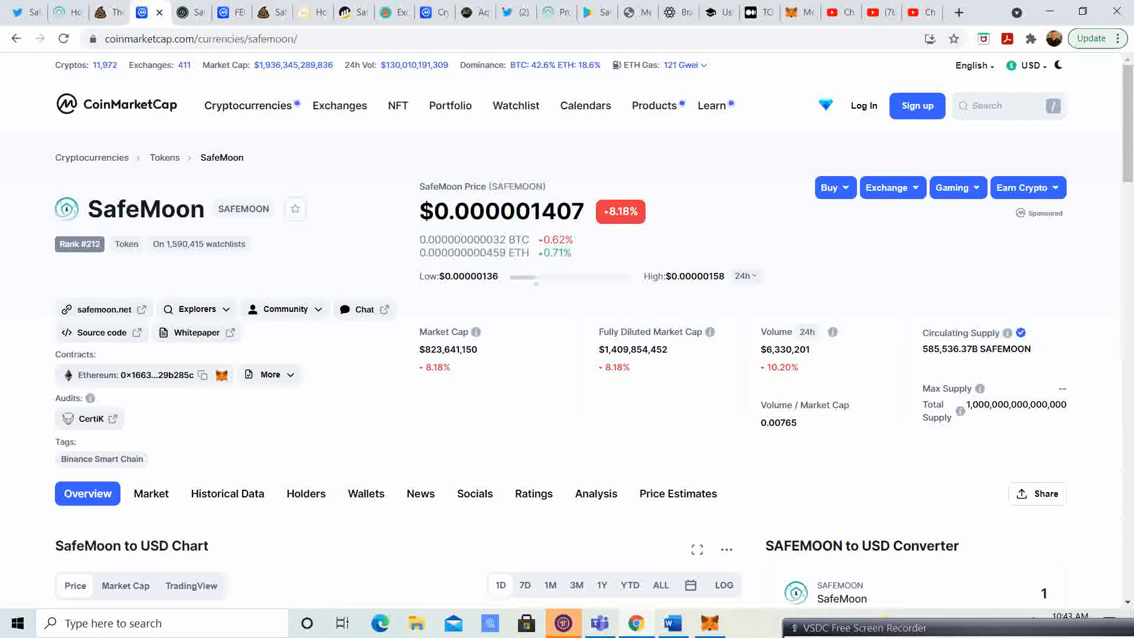
pyautogui.scroll(-3)
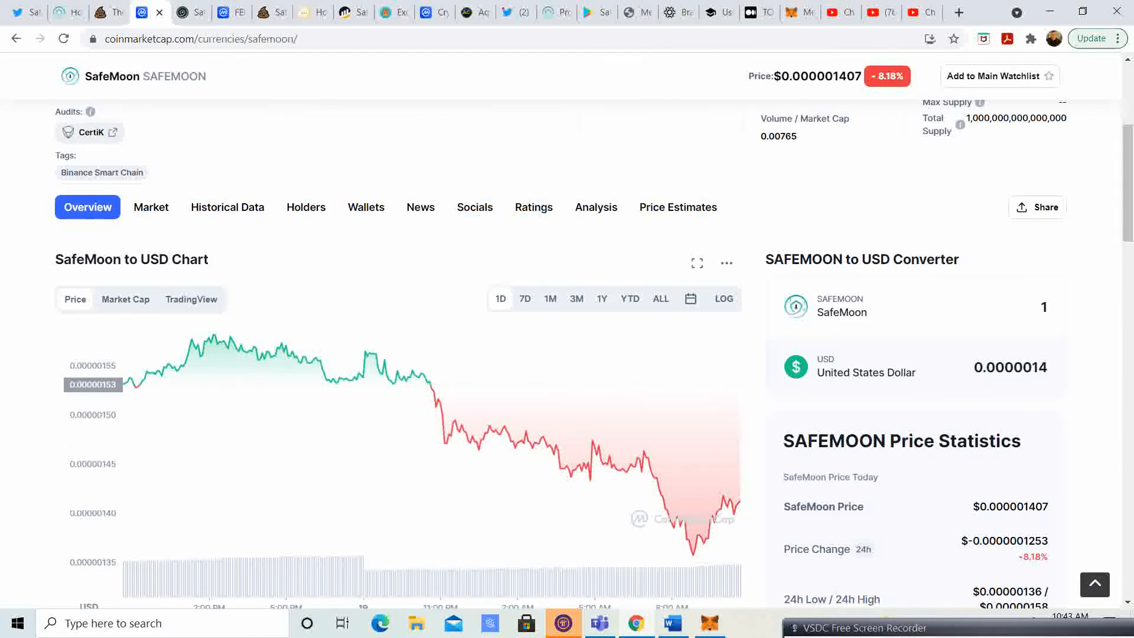
pyautogui.scroll(3)
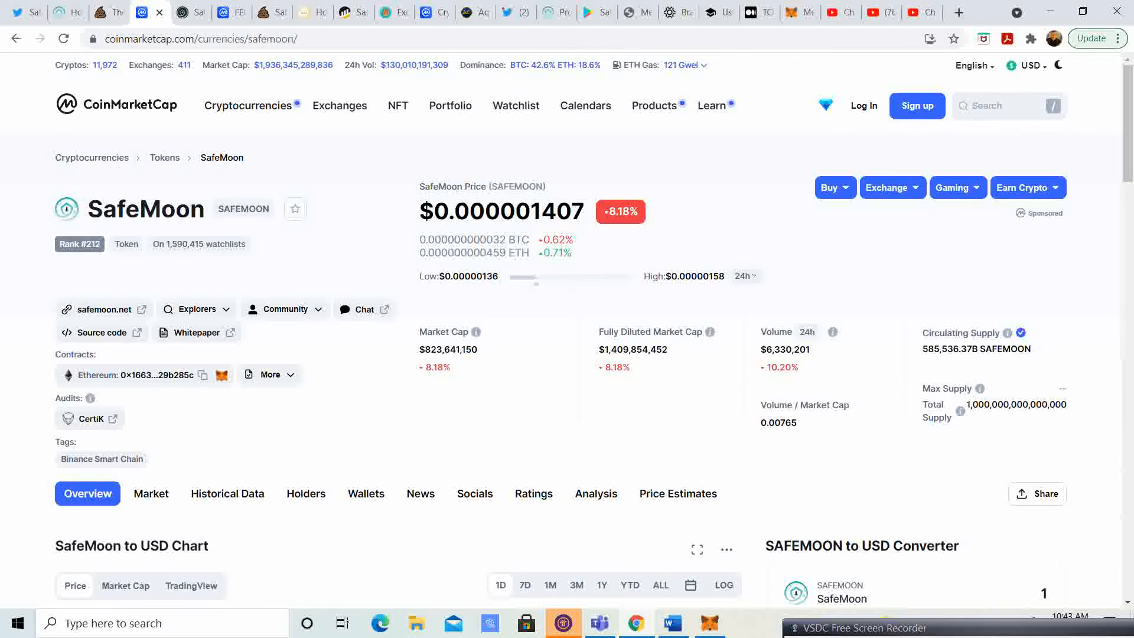